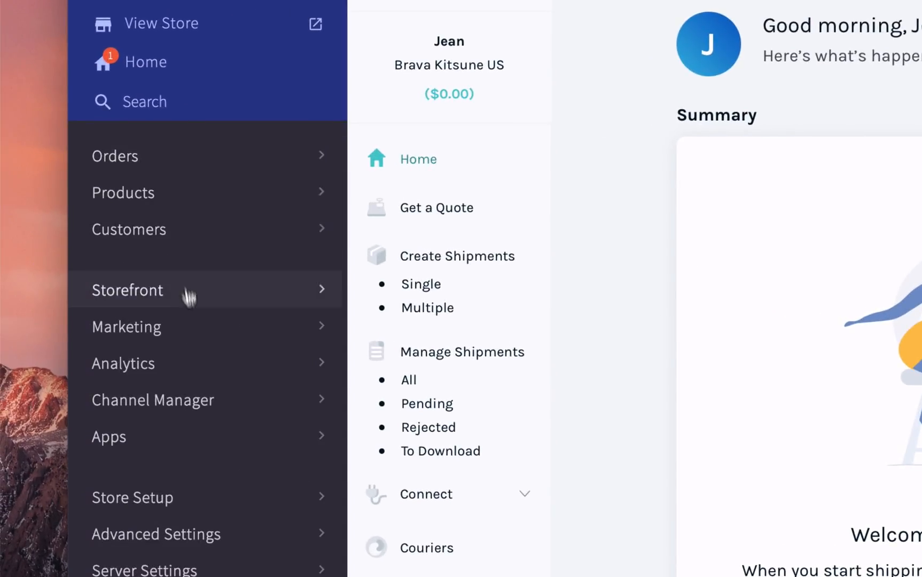
- Add a 'rest of the world' shipping zone from Store Setup > Shipping
{"action": "left_click", "coordinate": [131, 497]}
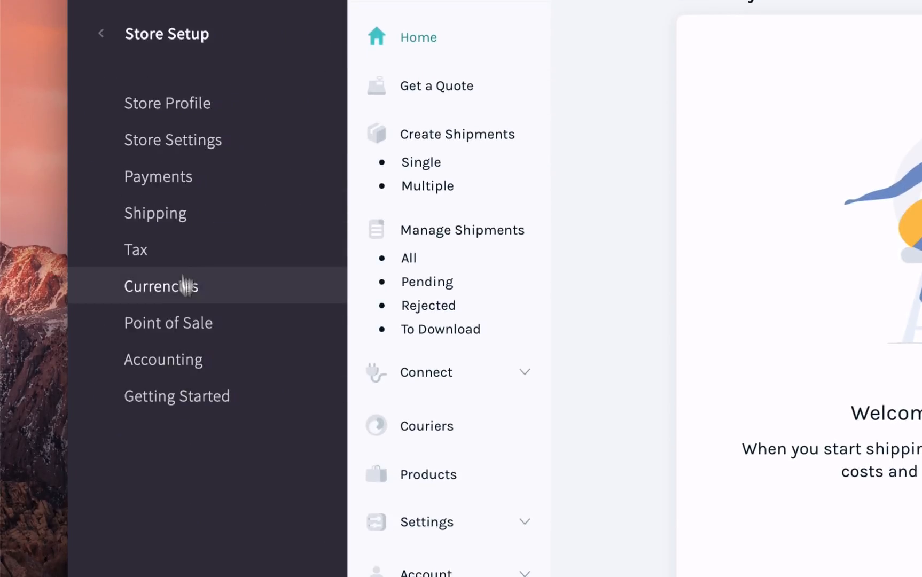
{"action": "left_click", "coordinate": [155, 213]}
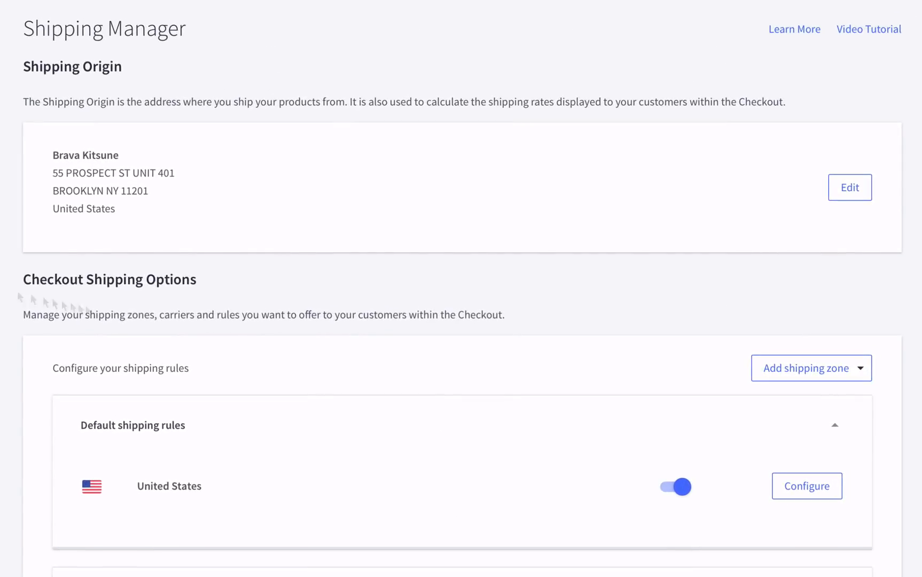
{"action": "left_click", "coordinate": [810, 368]}
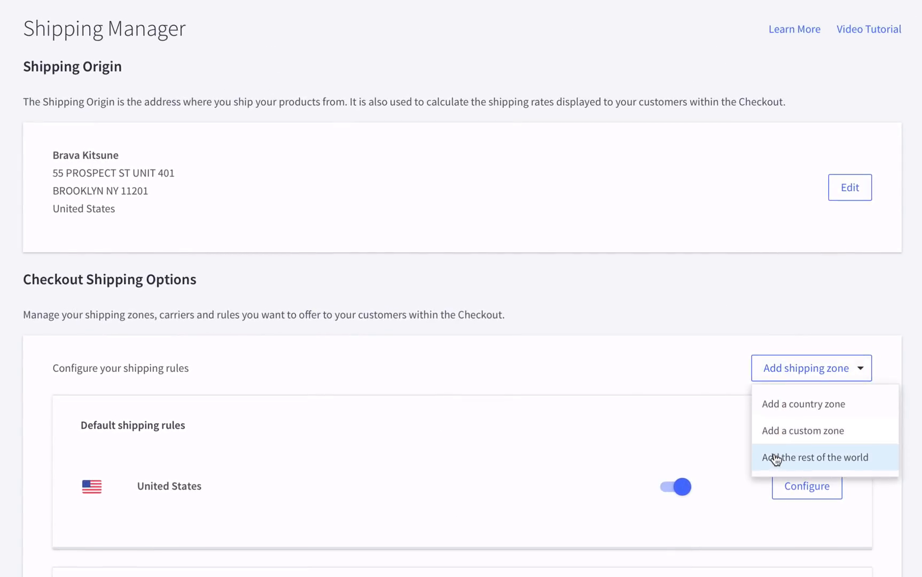
{"action": "left_click", "coordinate": [816, 457]}
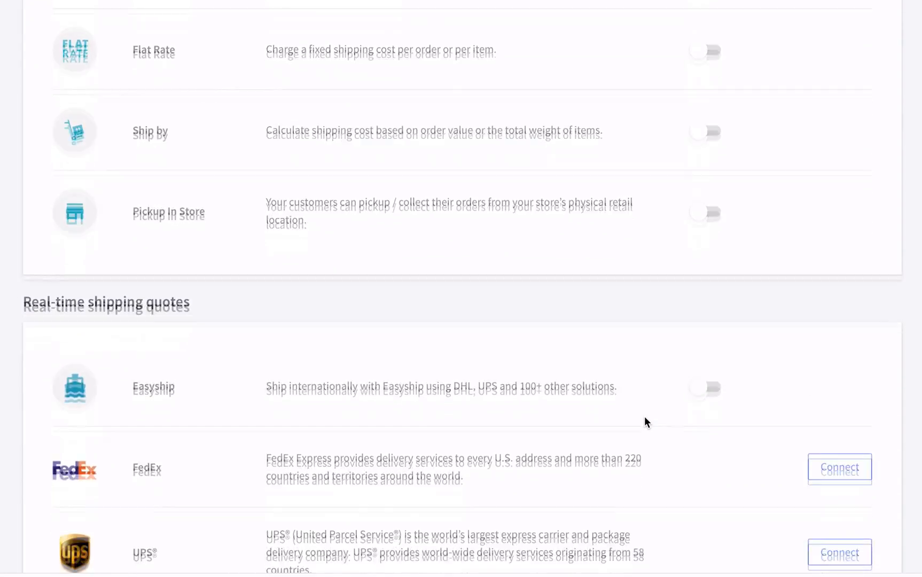
- Turn on Easyship under Real-time shipping quotes for the zone and confirm with Done
{"action": "scroll", "scroll_direction": "up", "scroll_amount": 3}
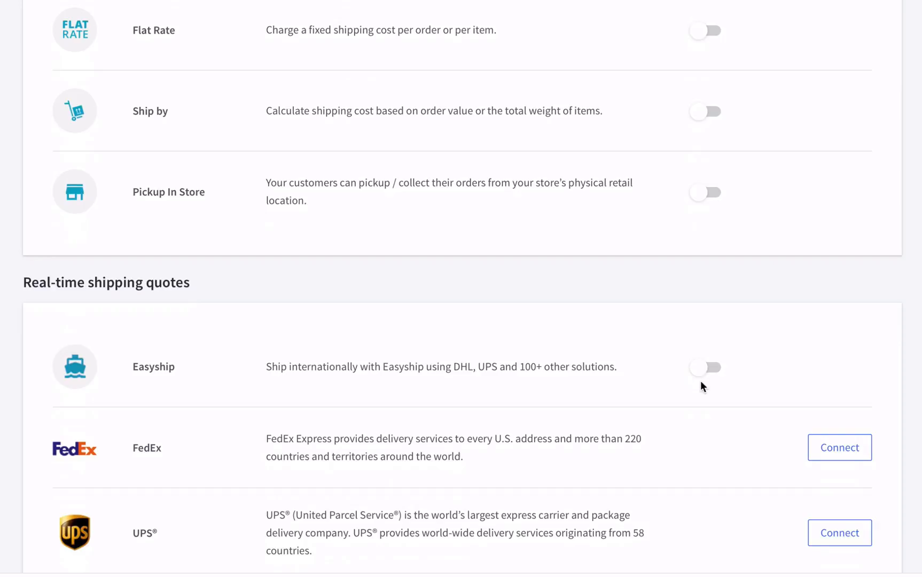
{"action": "left_click", "coordinate": [704, 366]}
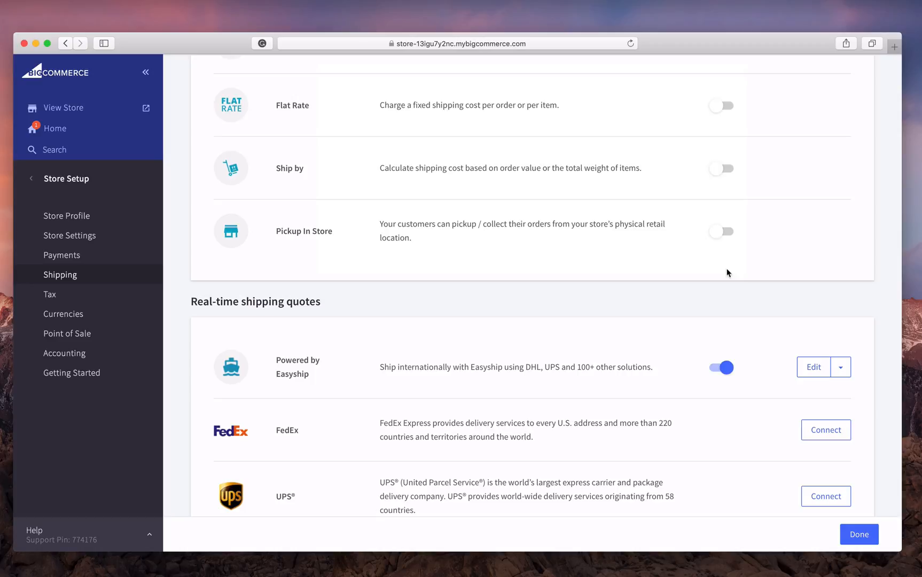
{"action": "left_click", "coordinate": [813, 367]}
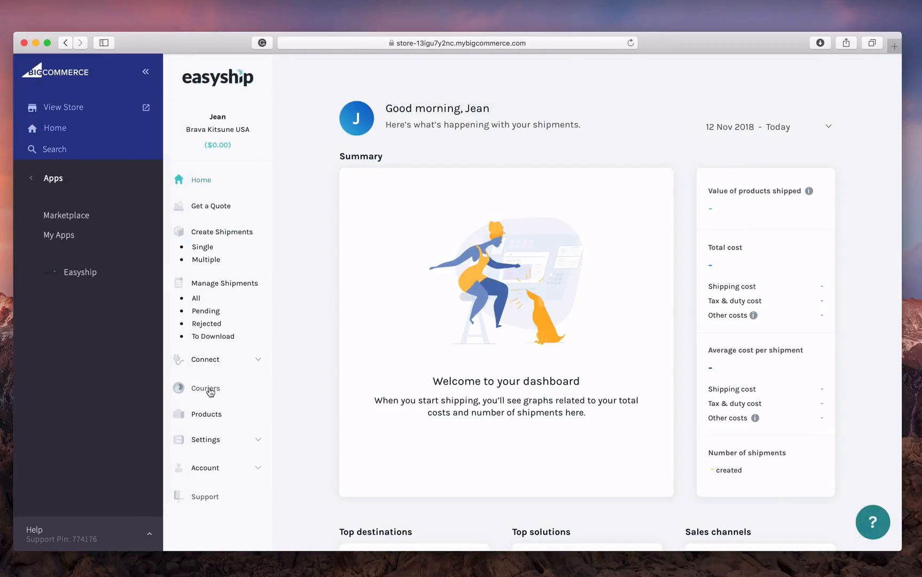
- Upload the catalogue xlsx from Downloads to the Brava Kitsune store's product library
{"action": "left_click", "coordinate": [206, 418]}
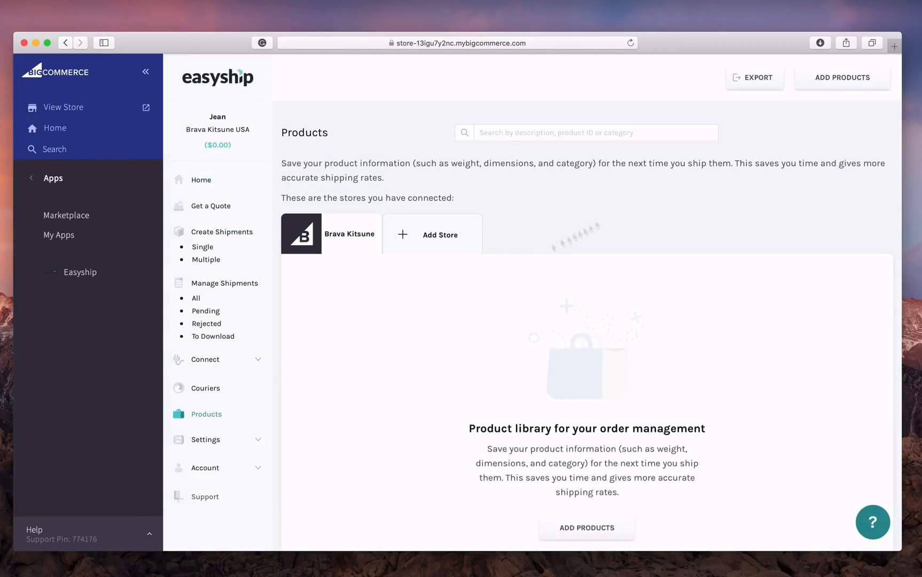
{"action": "left_click", "coordinate": [842, 77]}
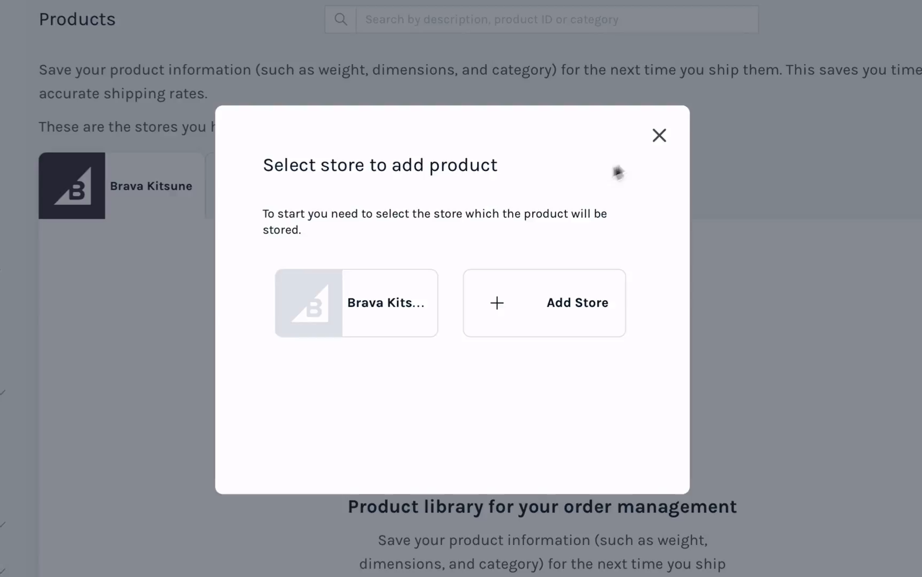
{"action": "left_click", "coordinate": [355, 302]}
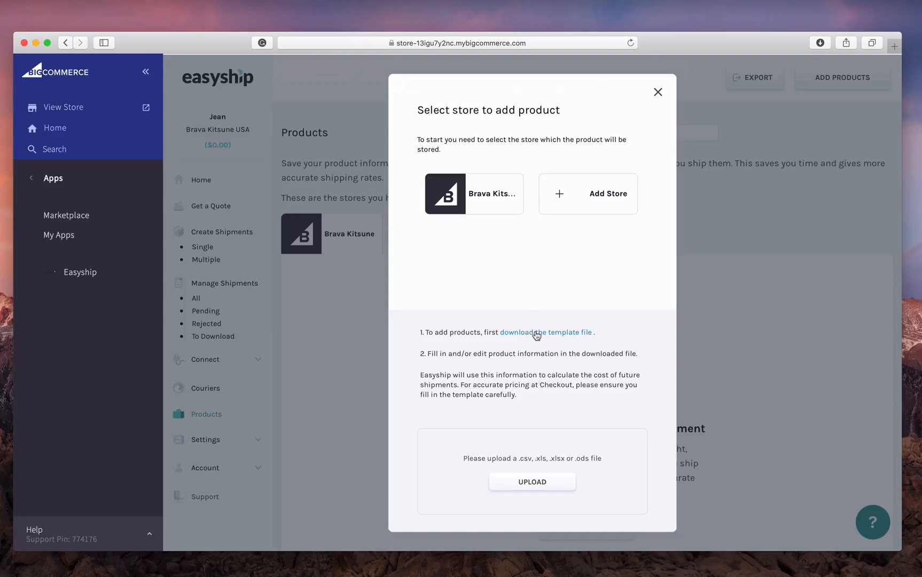
{"action": "left_click", "coordinate": [531, 481]}
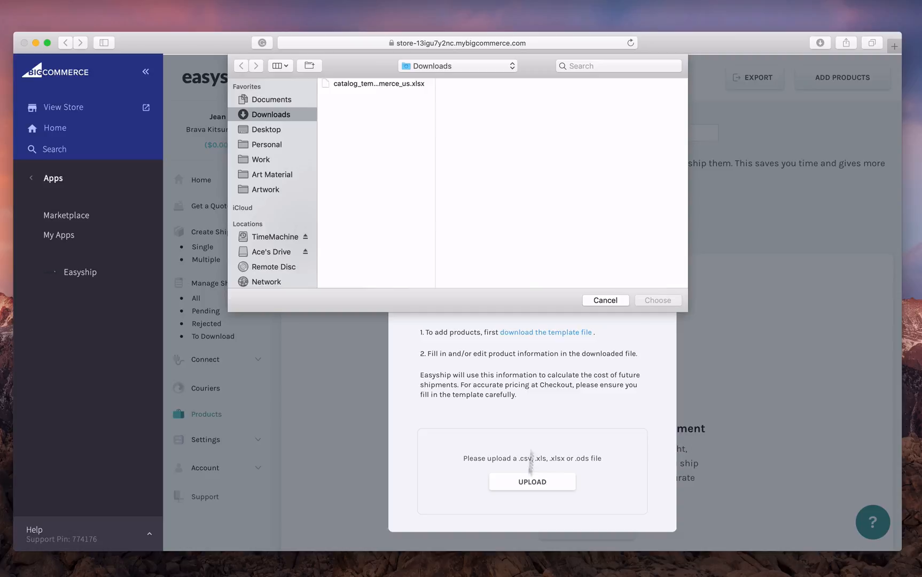
{"action": "left_click", "coordinate": [378, 83]}
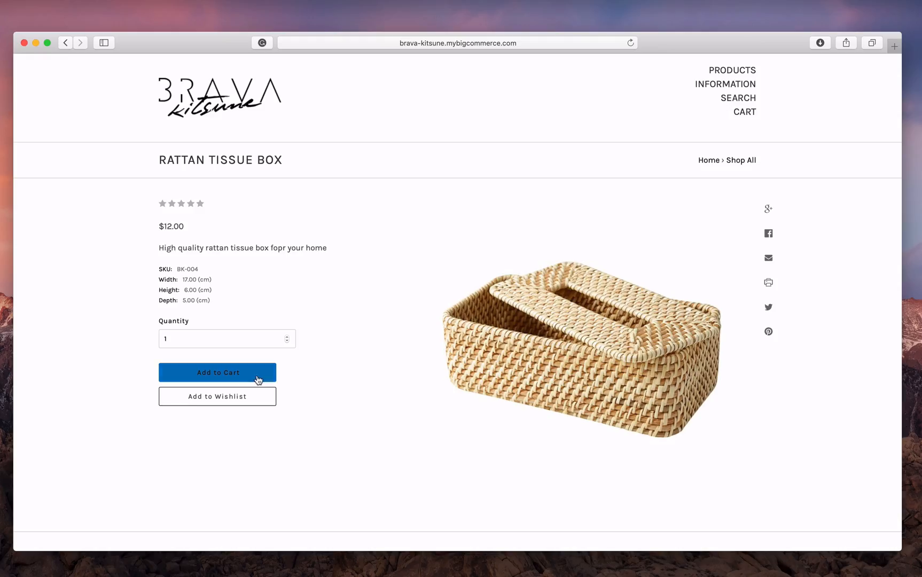
- Add the Rattan Tissue Box to the cart and proceed to checkout
{"action": "left_click", "coordinate": [217, 372]}
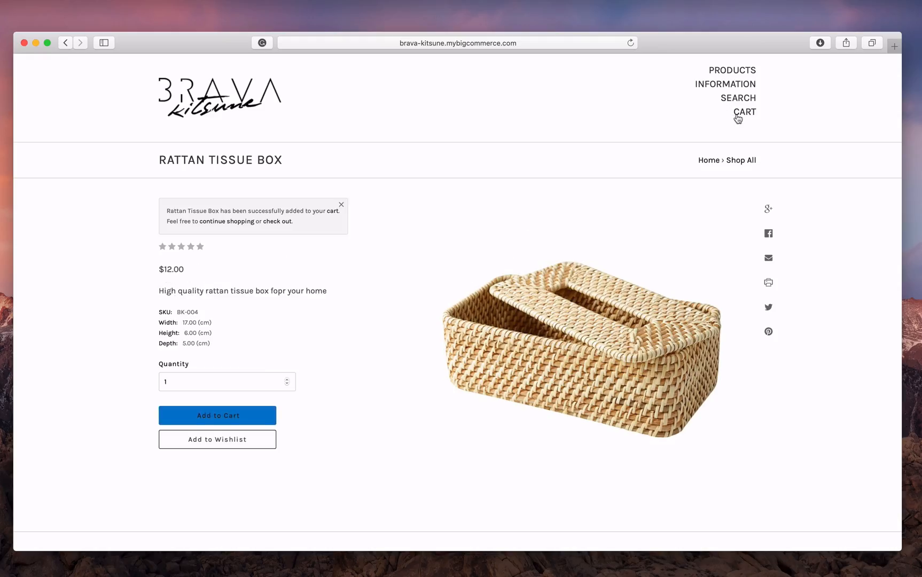
{"action": "left_click", "coordinate": [744, 112]}
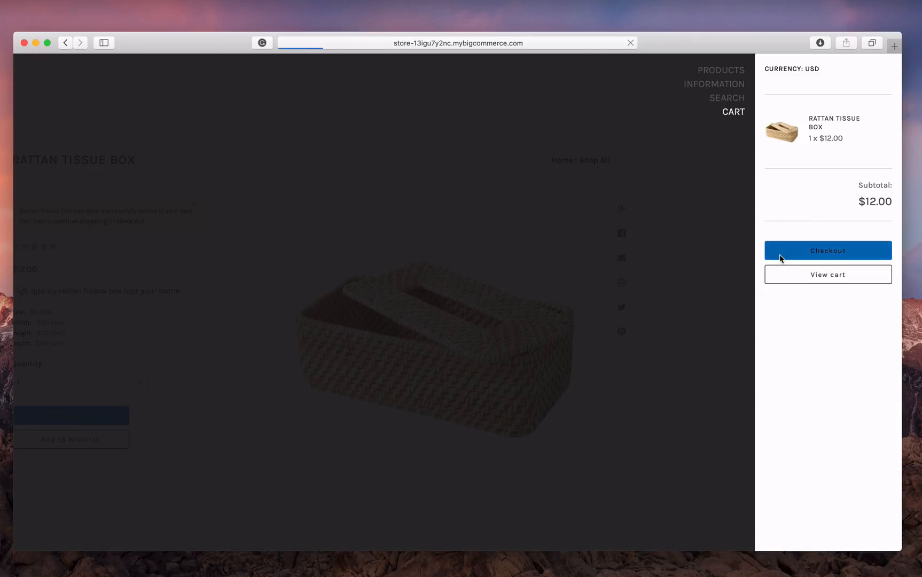
{"action": "left_click", "coordinate": [827, 250]}
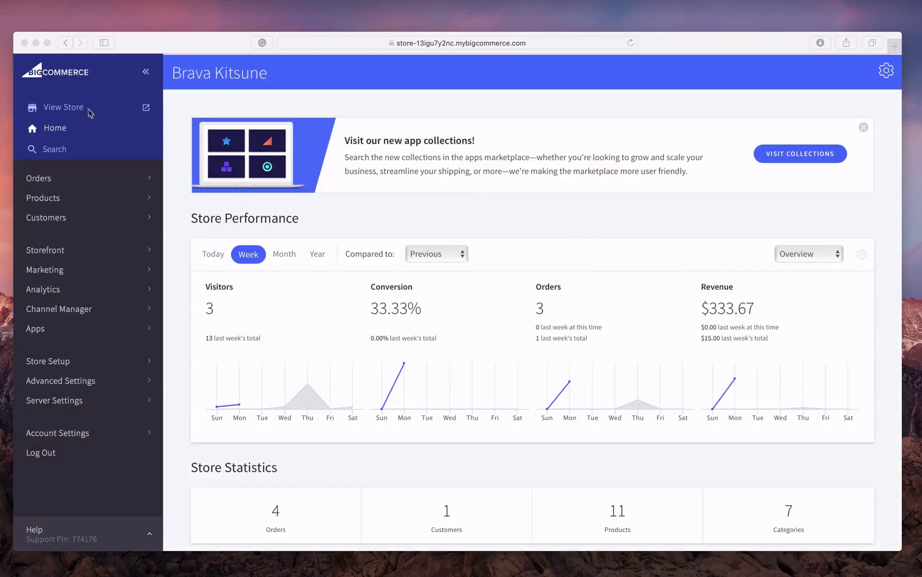
{"action": "mouse_move", "coordinate": [82, 178]}
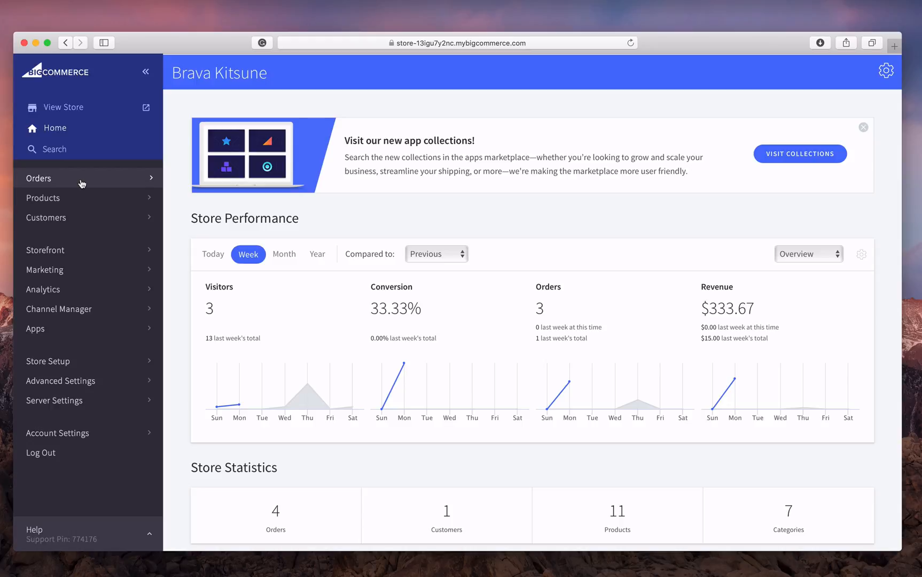
- Show the Orders list filtered to Awaiting Fulfillment
{"action": "left_click", "coordinate": [38, 179]}
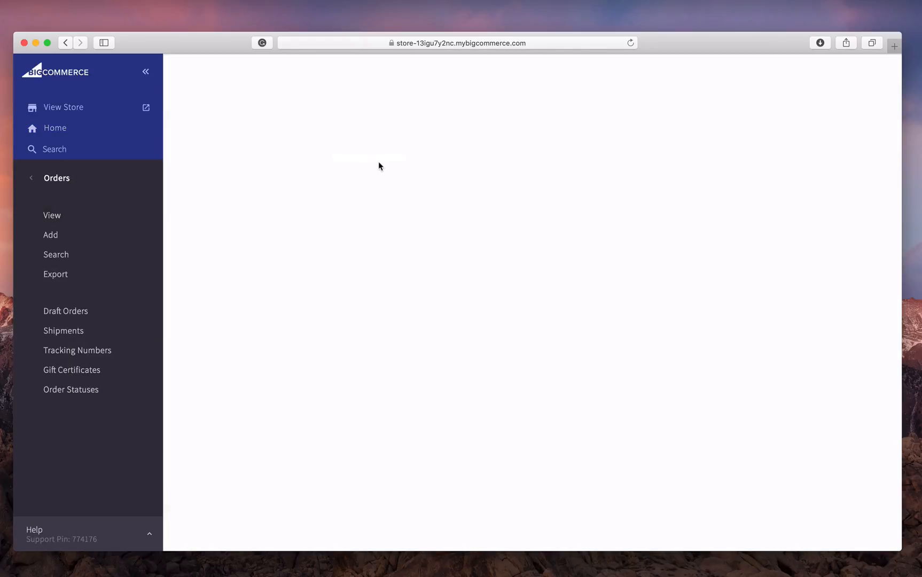
{"action": "left_click", "coordinate": [51, 215]}
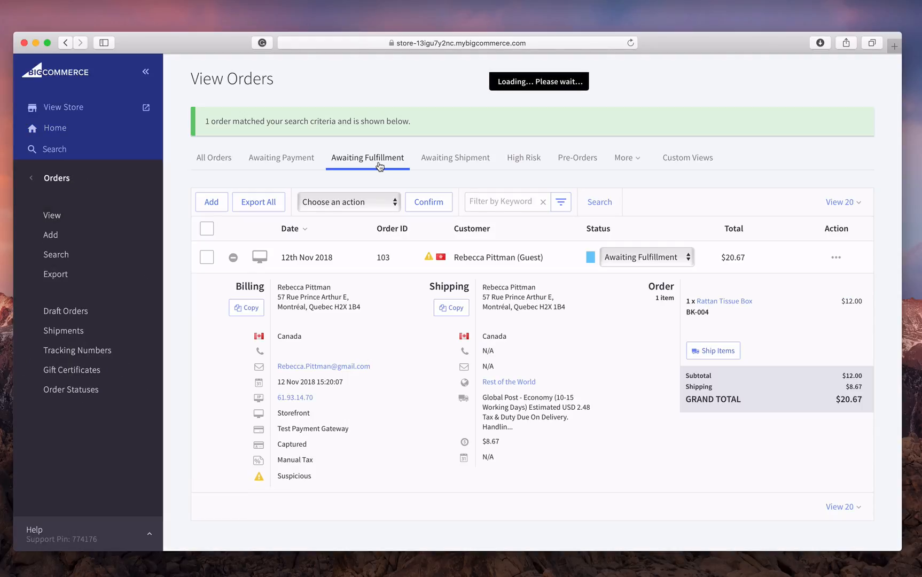